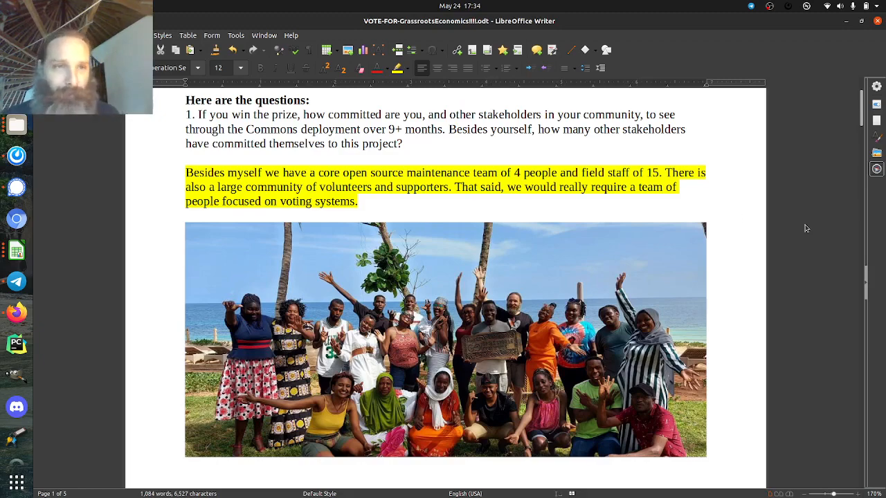
Scroll down past the question 1 answer and photo to question 2's highlighted answers
scroll(down, 3)
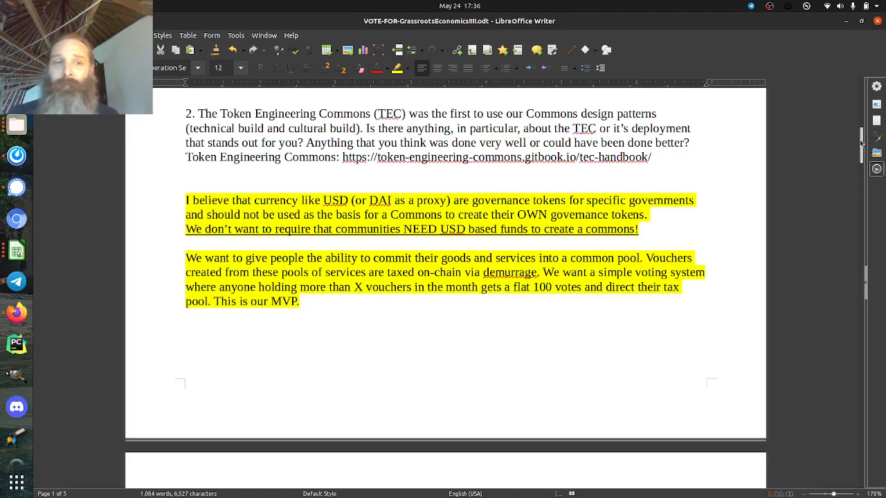
Scroll down through the Huduma–Shahidi–Kitabu voucher diagram to the 'That said:' donations text
scroll(down, 3)
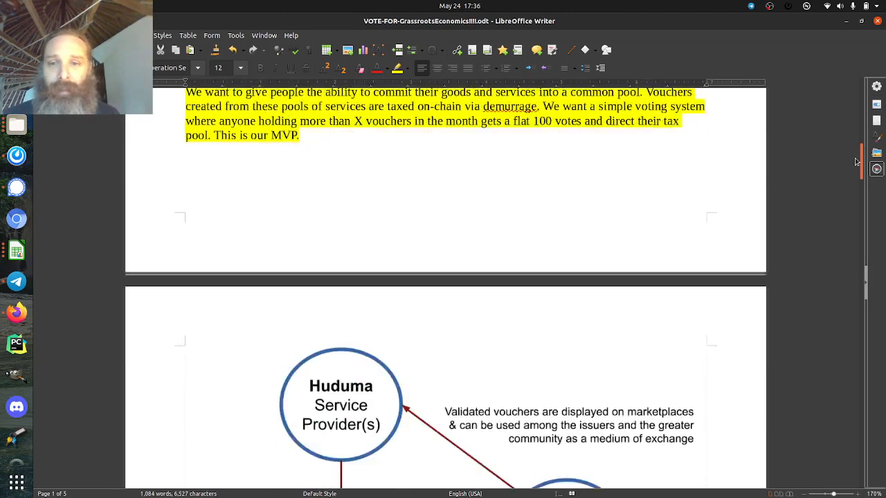
scroll(down, 3)
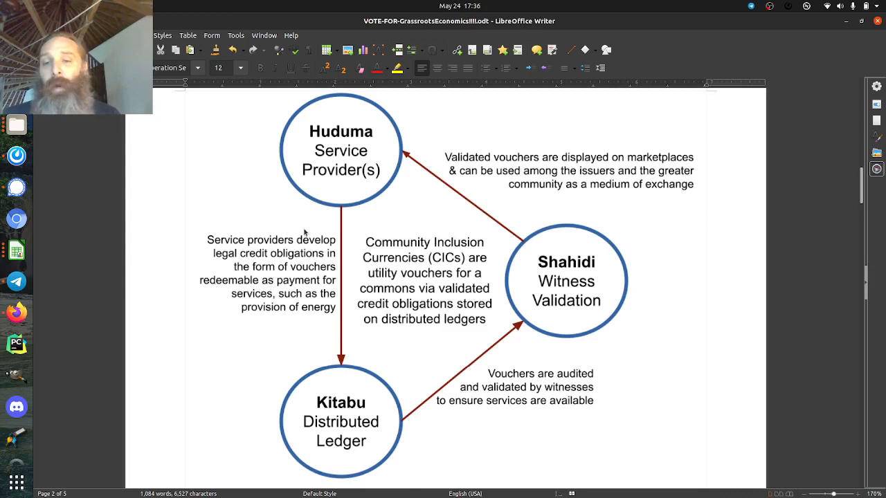
mouse_move(329, 213)
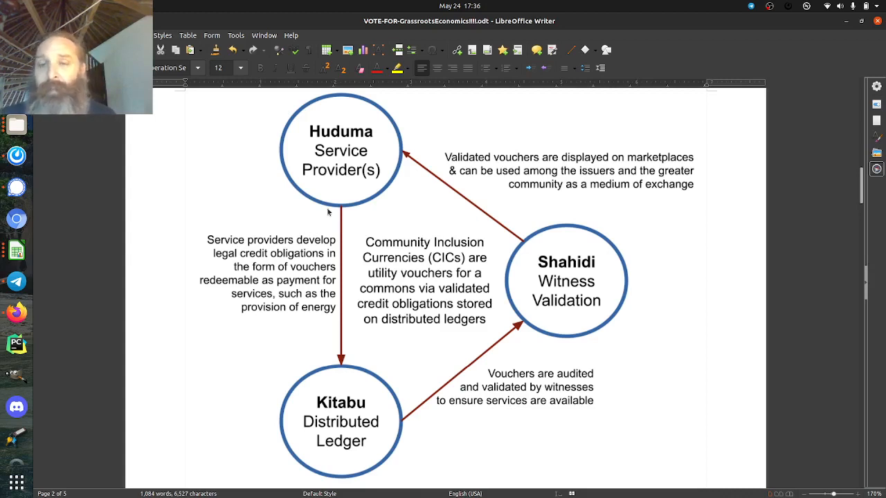
mouse_move(254, 210)
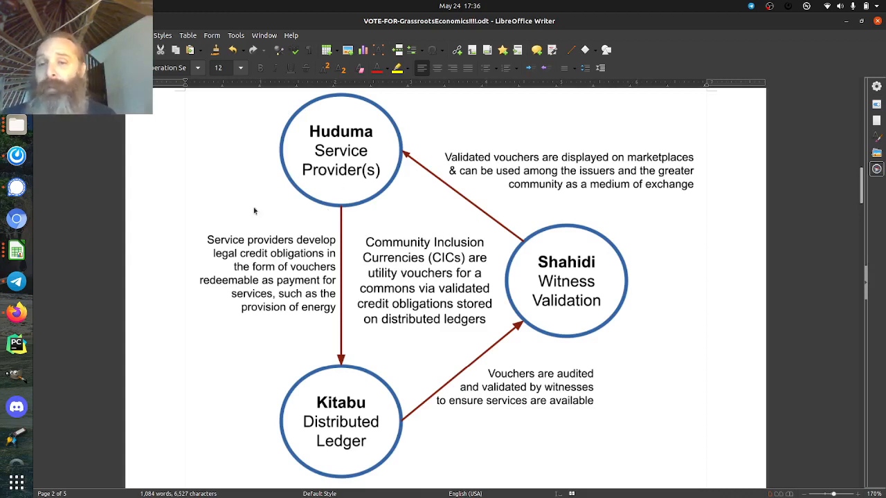
mouse_move(313, 227)
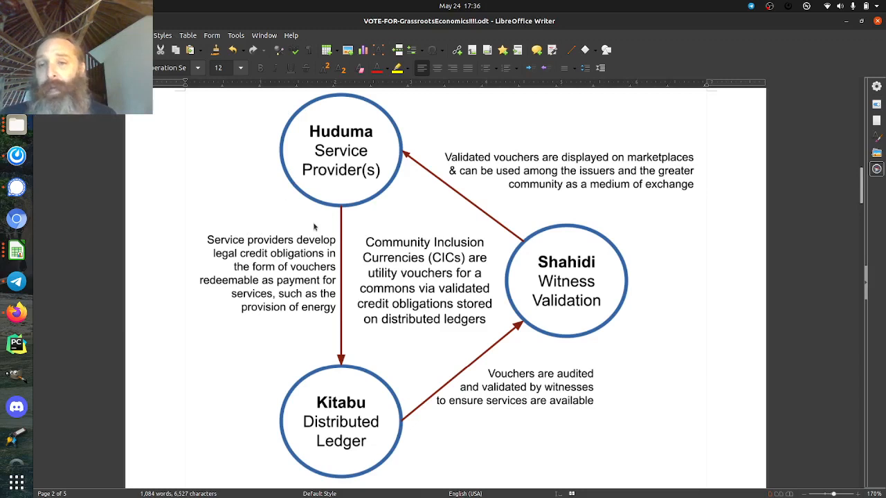
mouse_move(274, 289)
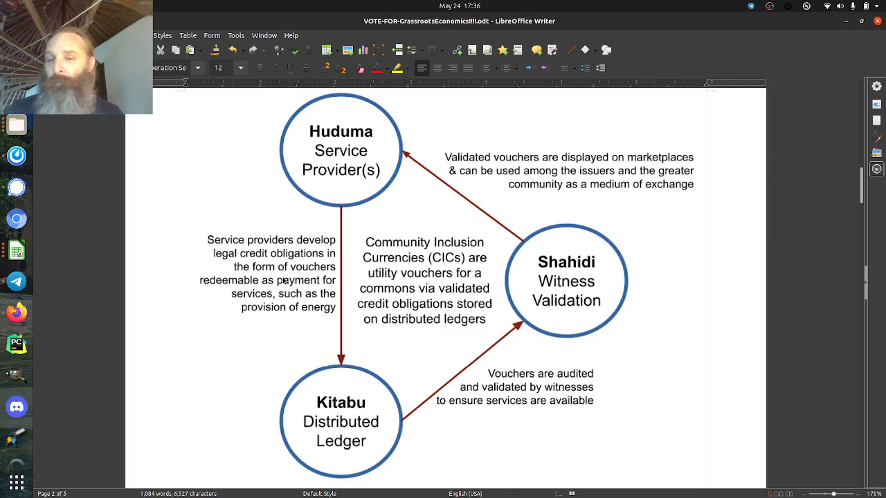
mouse_move(340, 436)
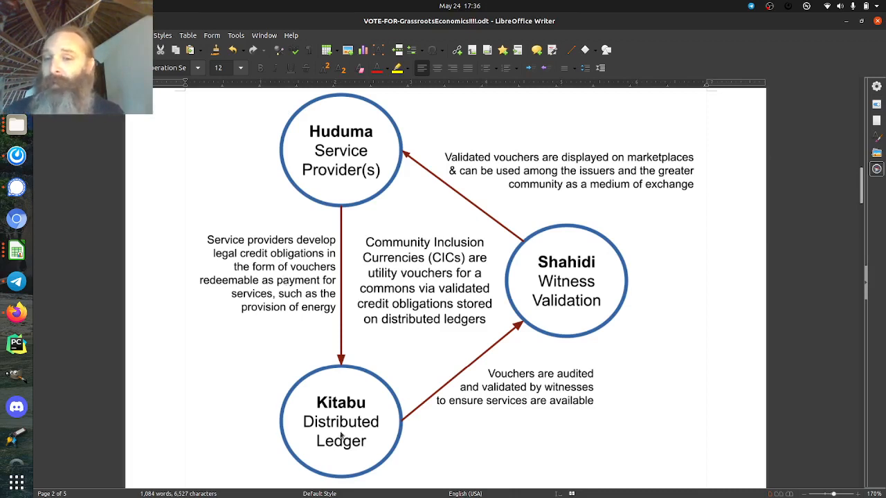
mouse_move(351, 407)
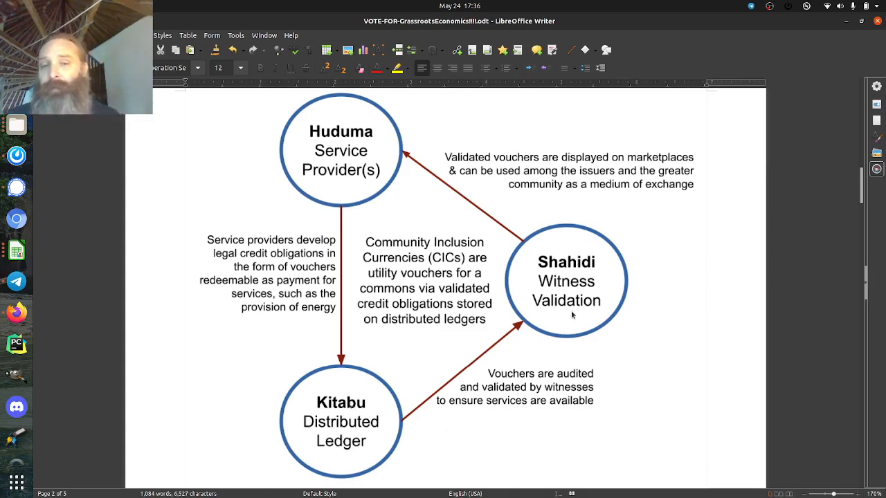
mouse_move(545, 197)
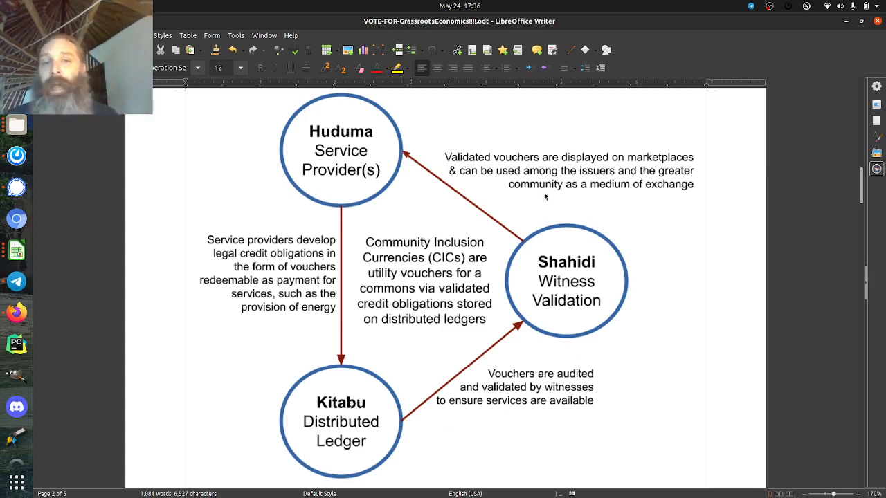
mouse_move(507, 160)
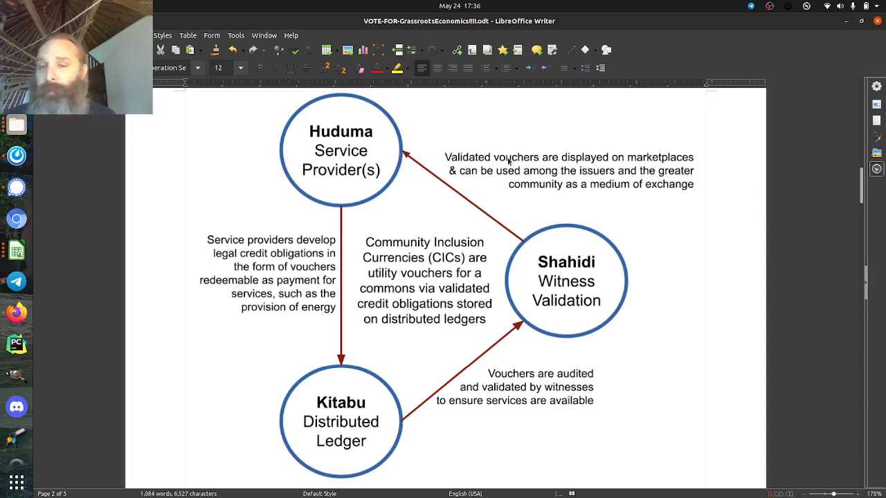
mouse_move(332, 365)
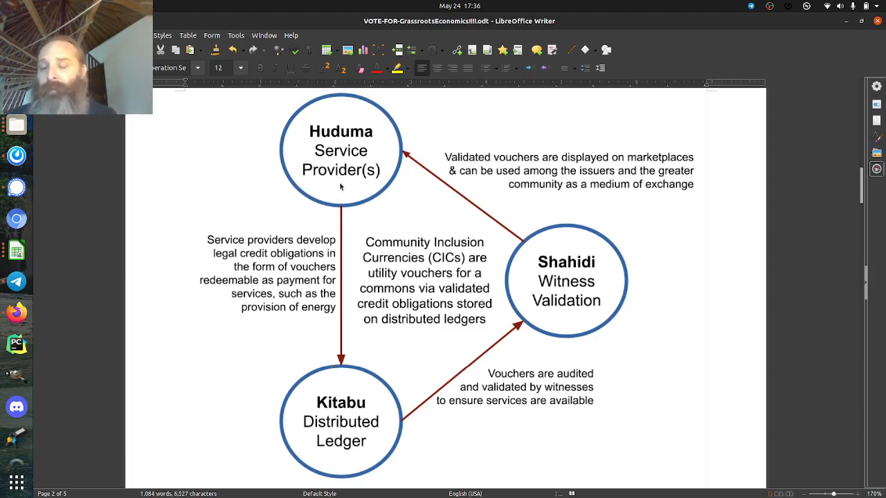
mouse_move(368, 367)
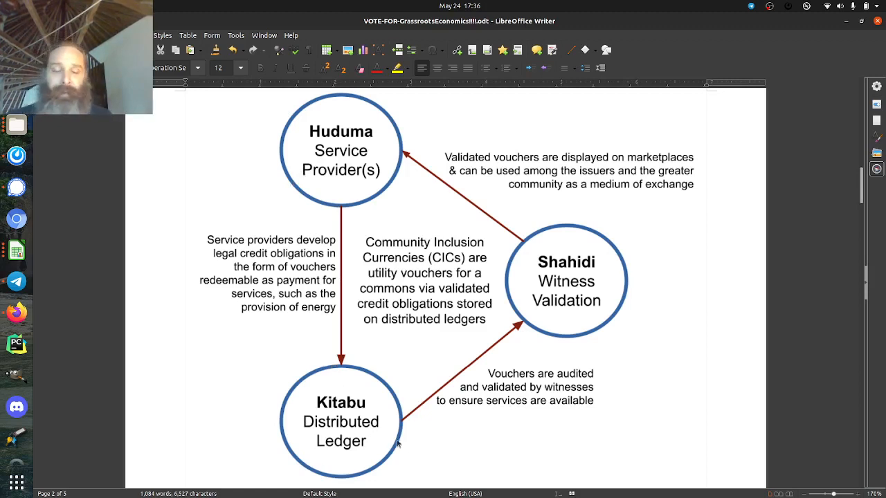
mouse_move(570, 318)
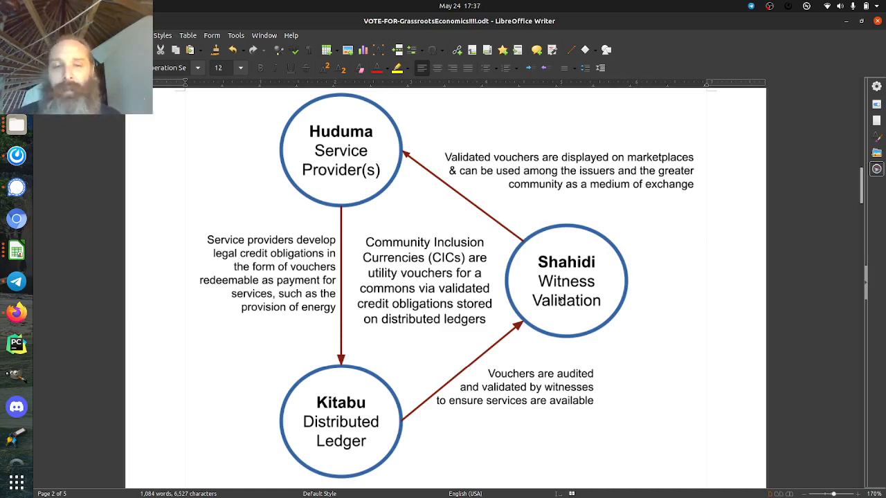
mouse_move(601, 287)
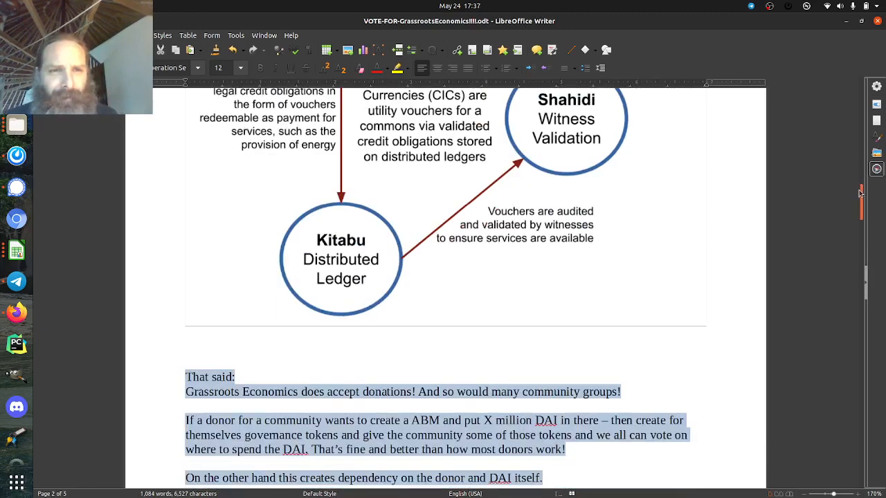
Correct 'AB' to 'ABC' in the donor paragraph above the hatch-funds passage
scroll(down, 3)
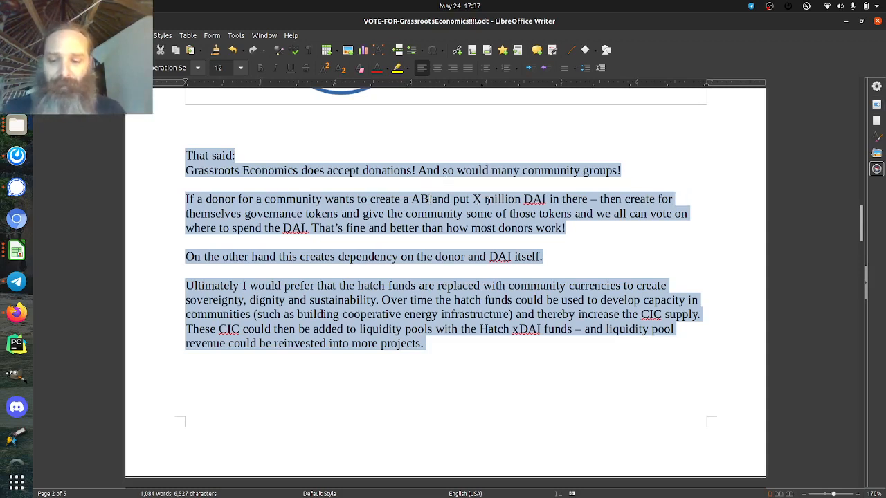
text(C)
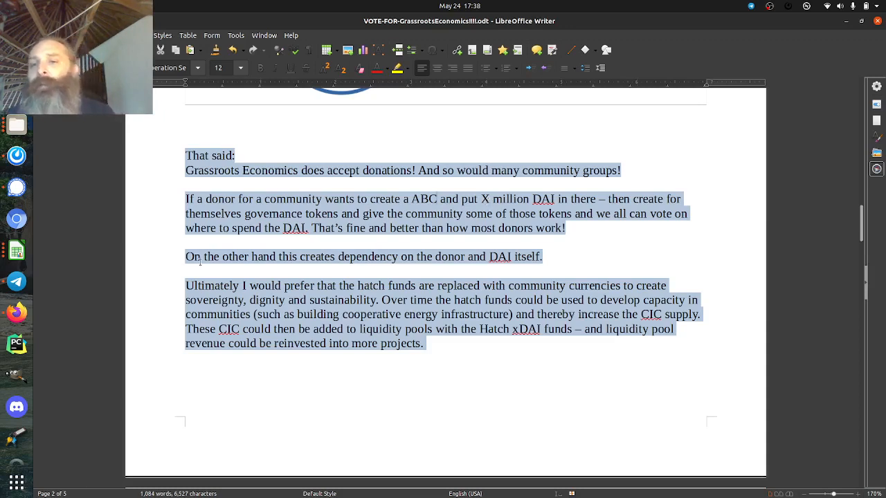
double_click(194, 256)
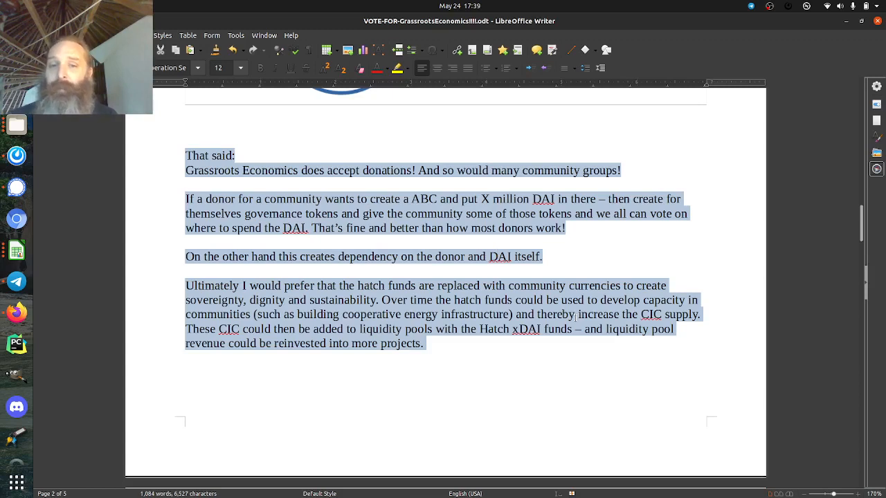
click(528, 342)
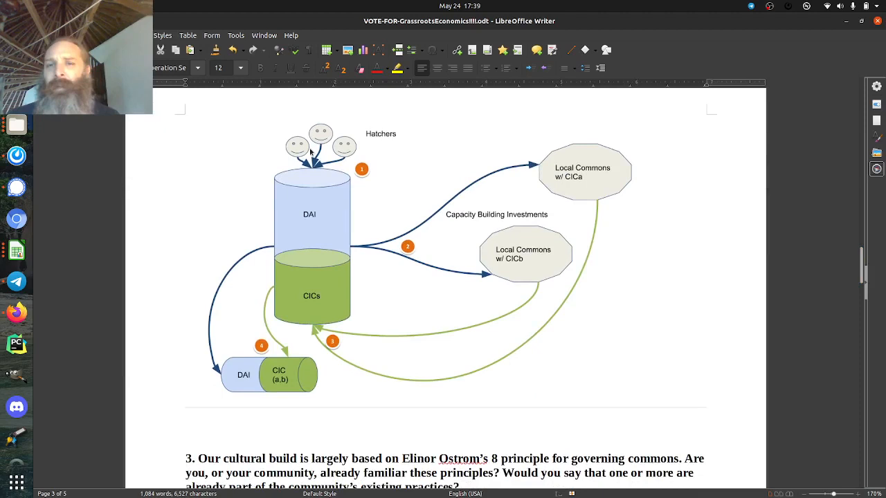
mouse_move(264, 233)
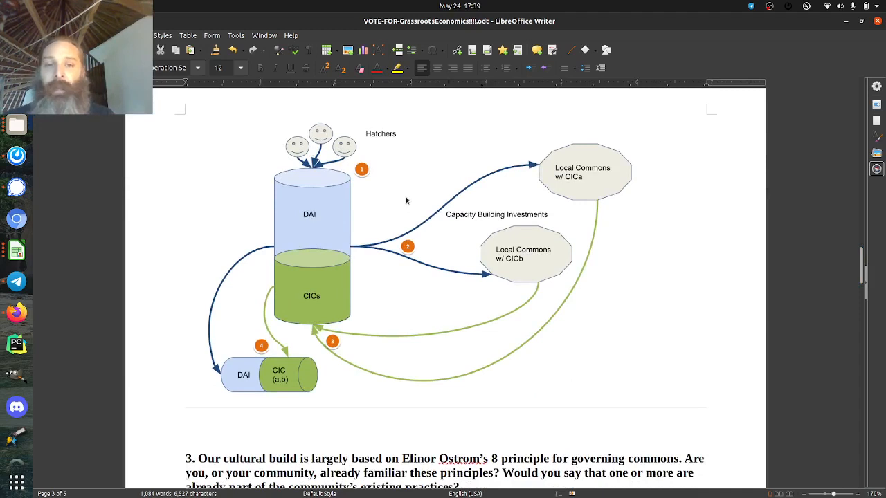
mouse_move(555, 160)
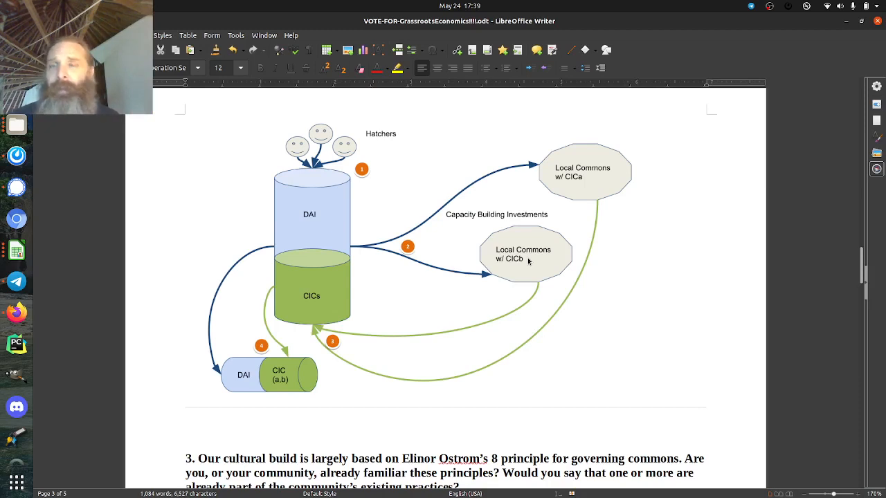
mouse_move(488, 285)
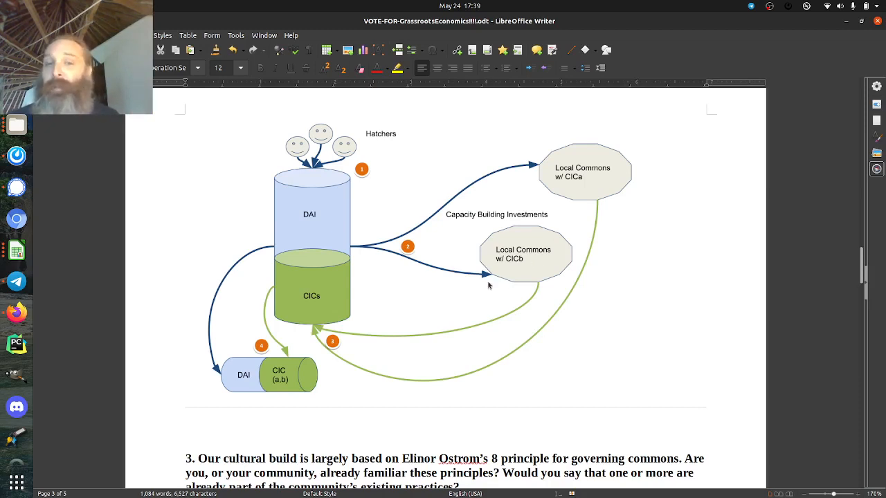
mouse_move(584, 199)
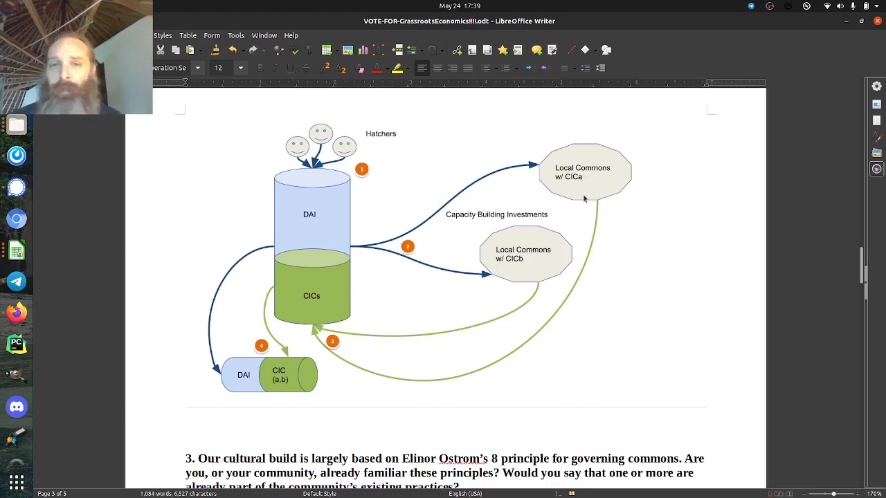
mouse_move(432, 233)
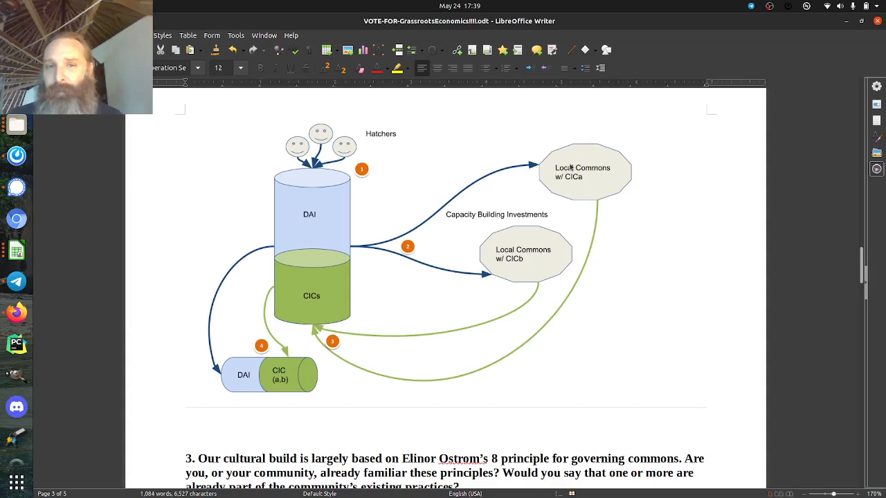
mouse_move(512, 274)
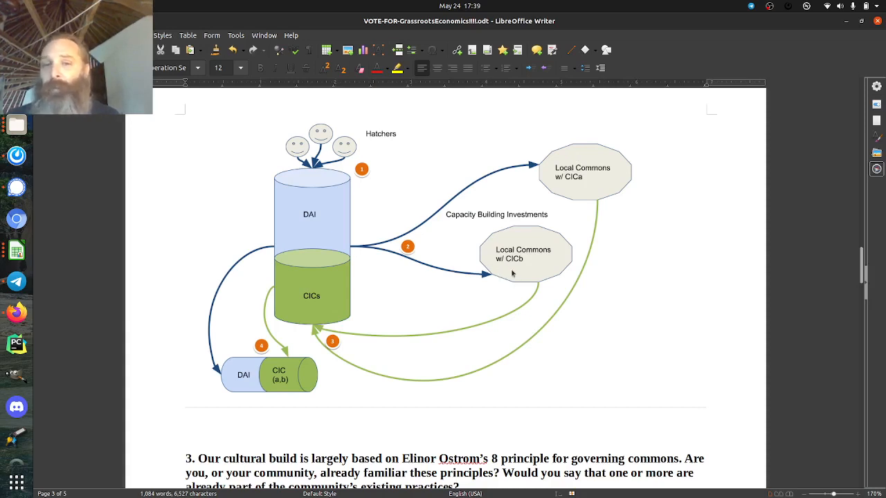
mouse_move(512, 258)
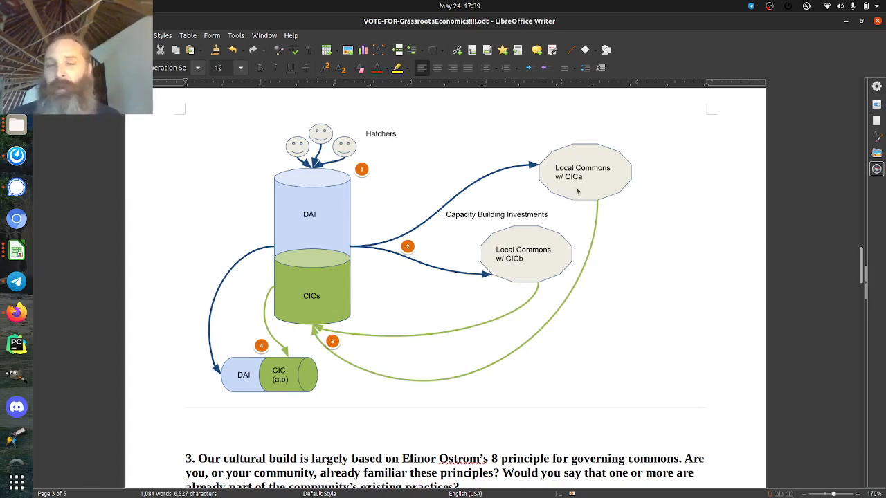
mouse_move(589, 191)
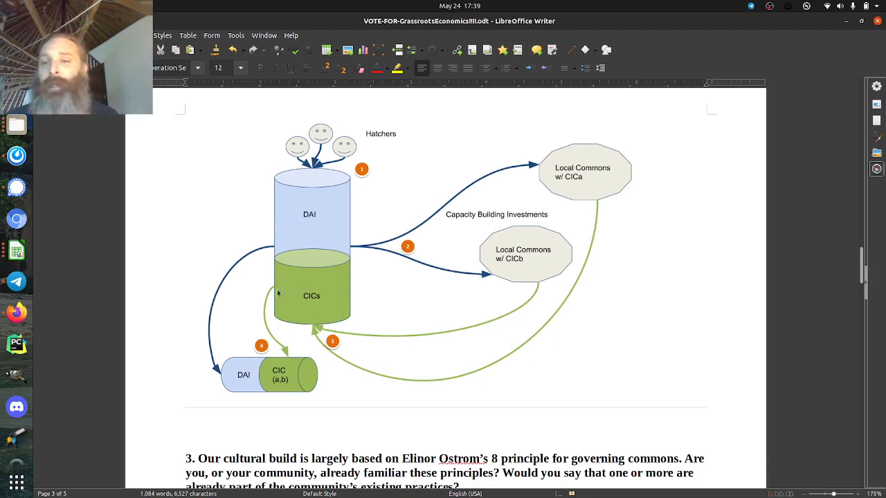
mouse_move(343, 290)
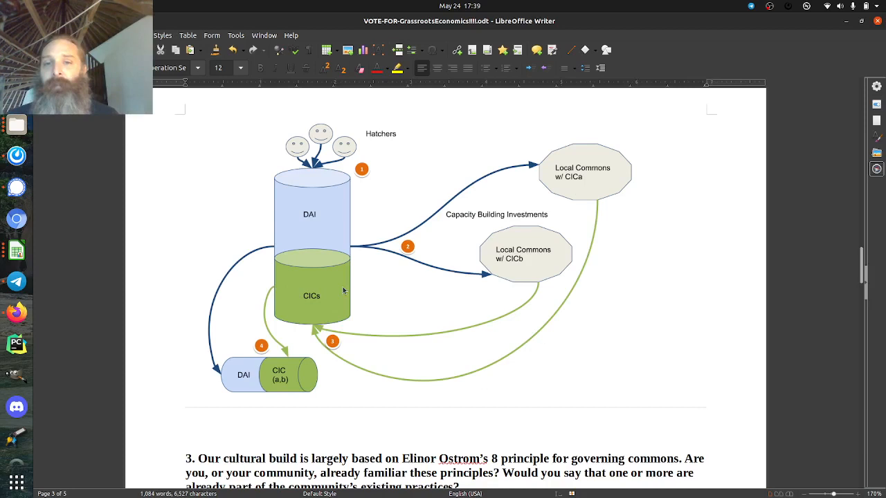
mouse_move(222, 270)
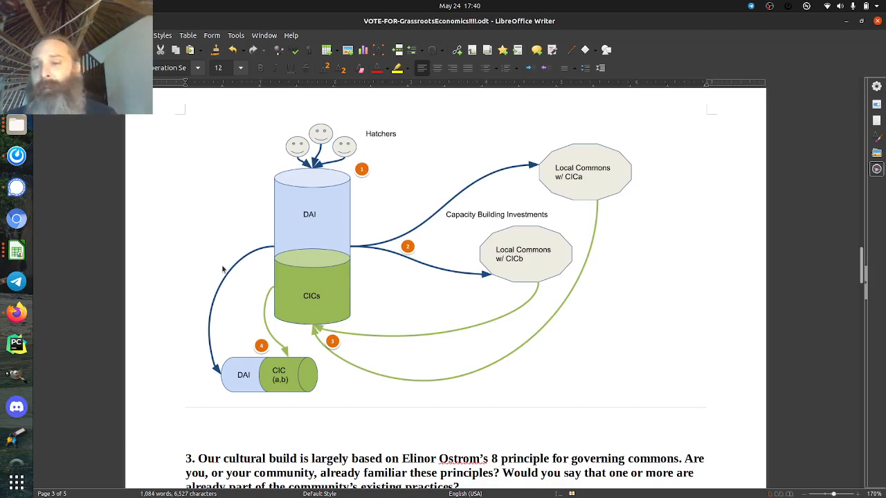
mouse_move(277, 340)
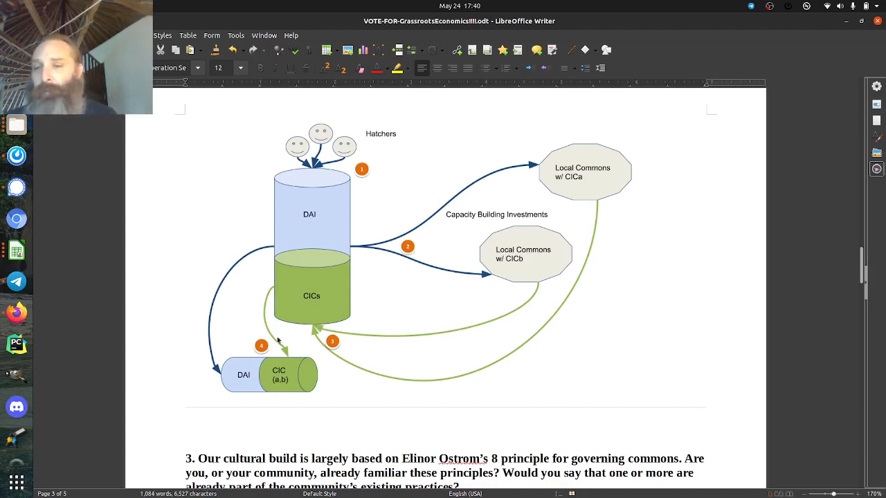
mouse_move(285, 385)
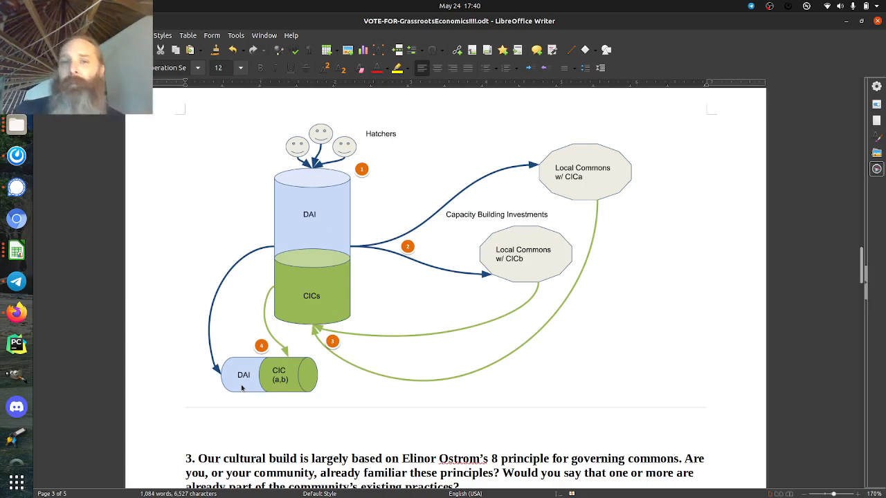
mouse_move(525, 275)
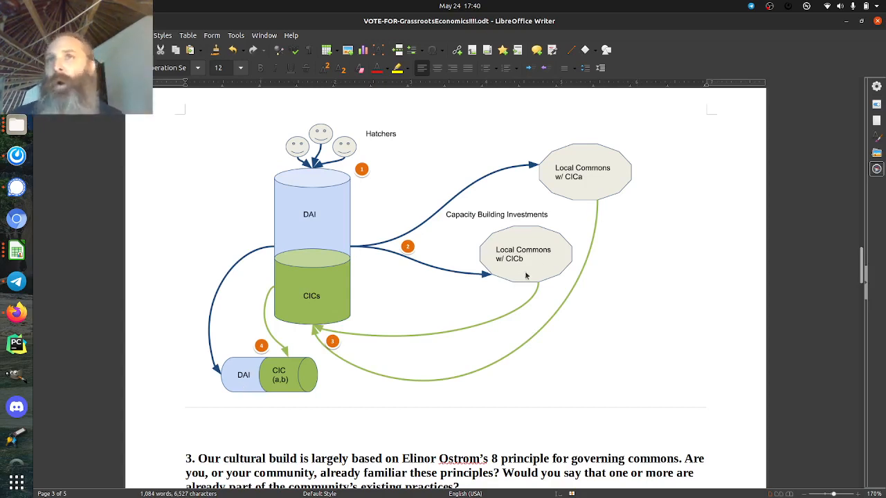
mouse_move(649, 317)
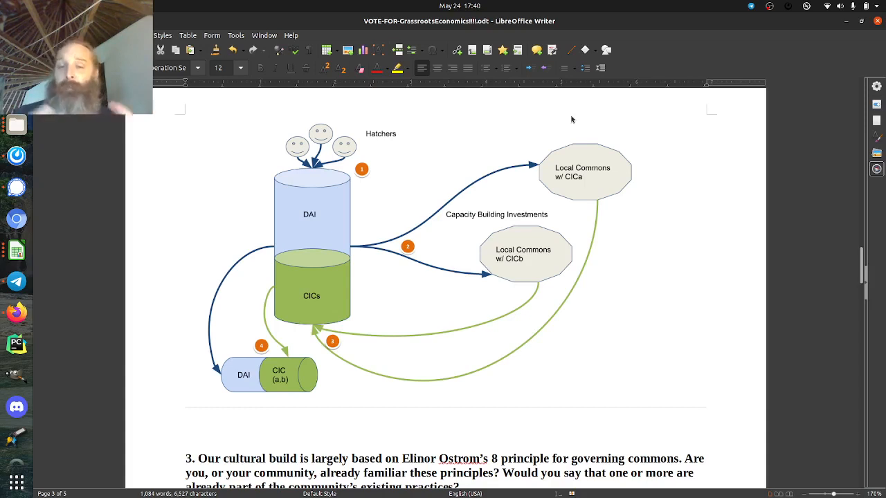
mouse_move(516, 210)
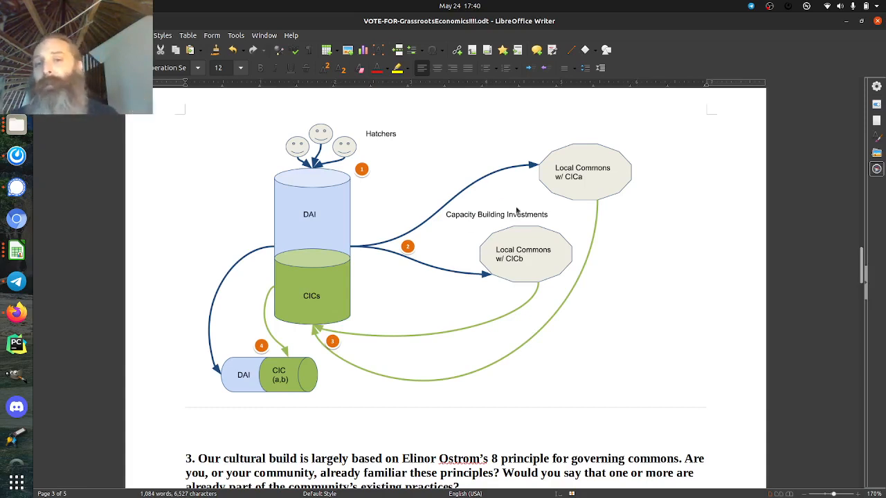
mouse_move(543, 218)
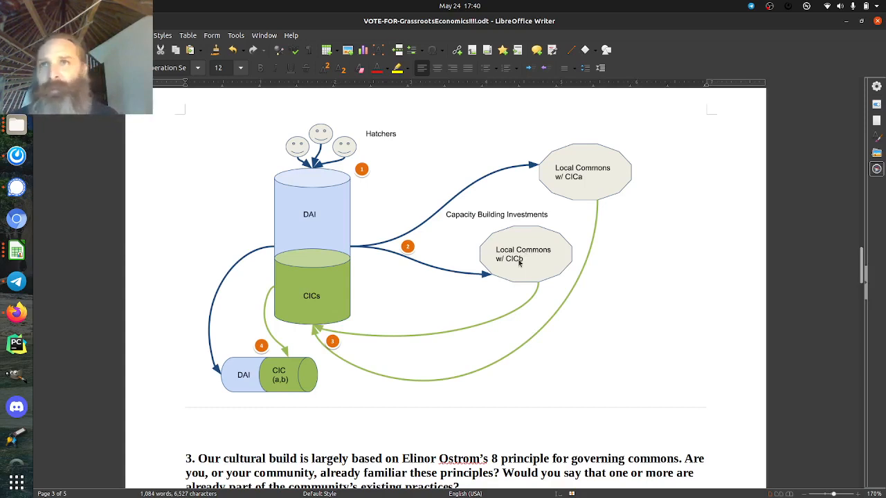
mouse_move(505, 272)
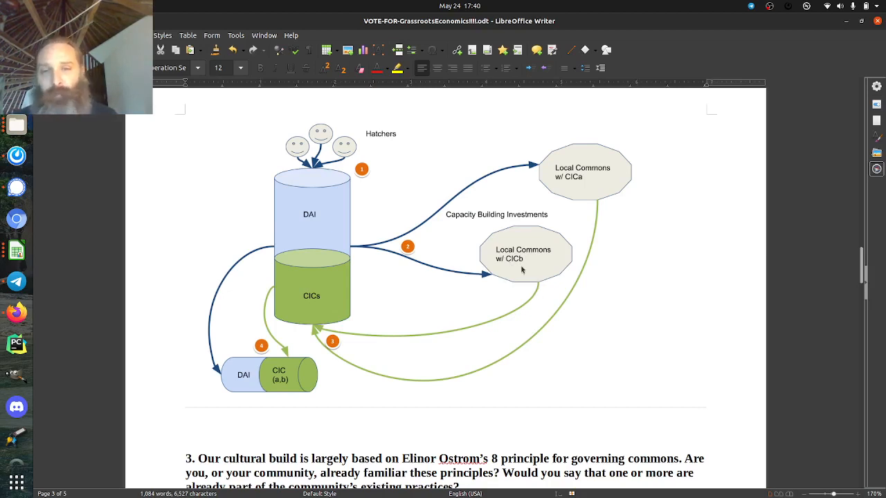
mouse_move(542, 280)
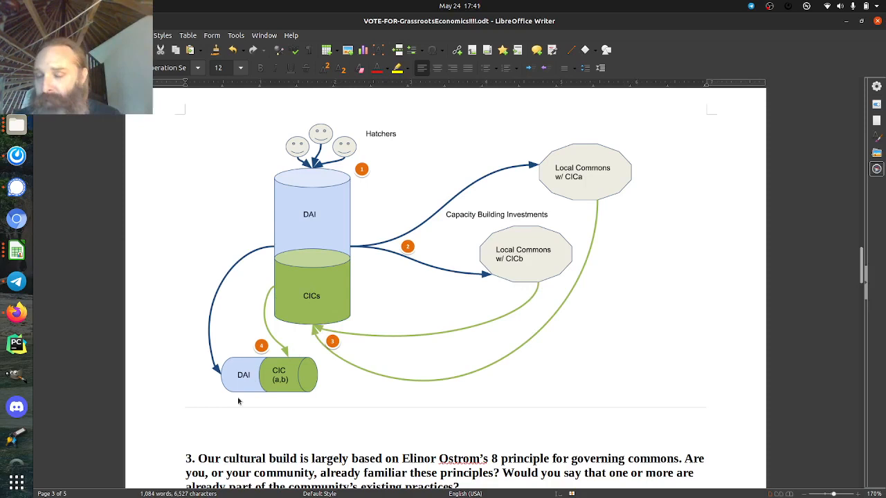
mouse_move(191, 277)
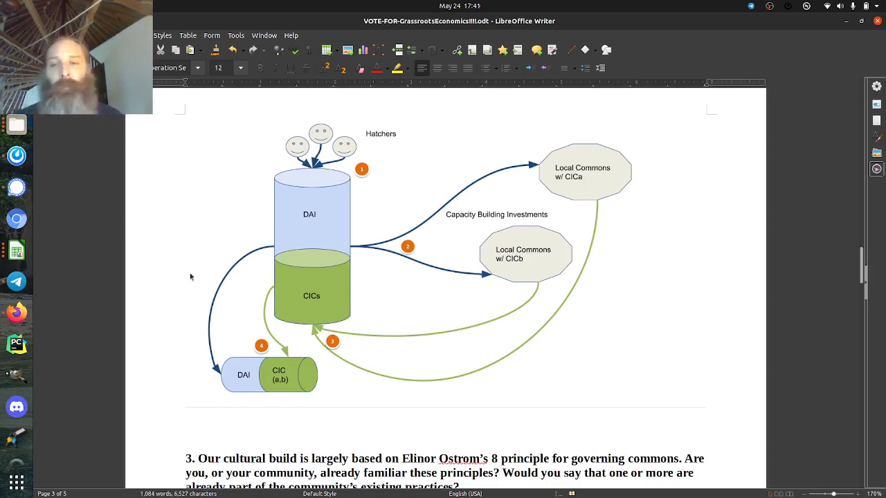
mouse_move(882, 268)
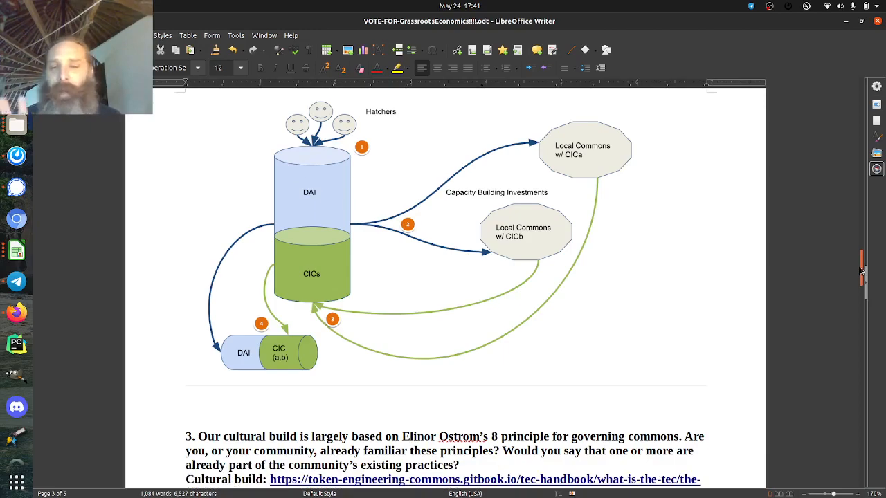
Scroll past the MVP paragraph and DAI/CICs diagram to question 3 on Ostrom's commons principles
scroll(down, 3)
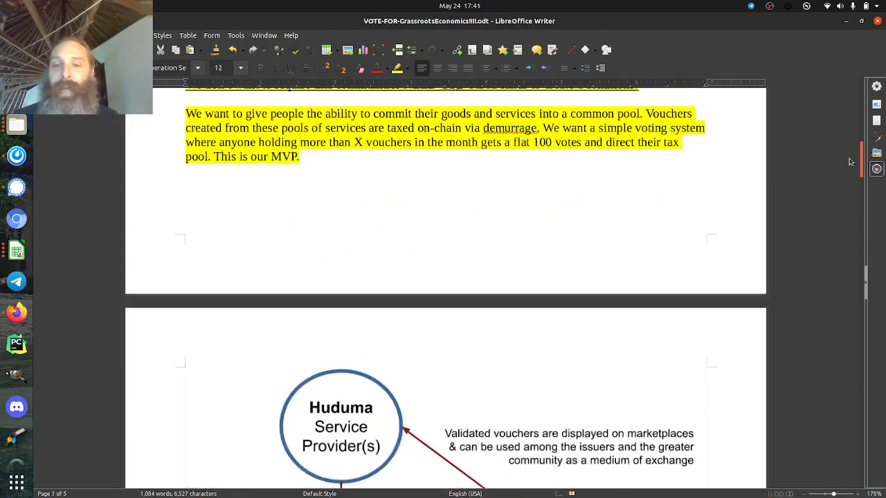
scroll(down, 3)
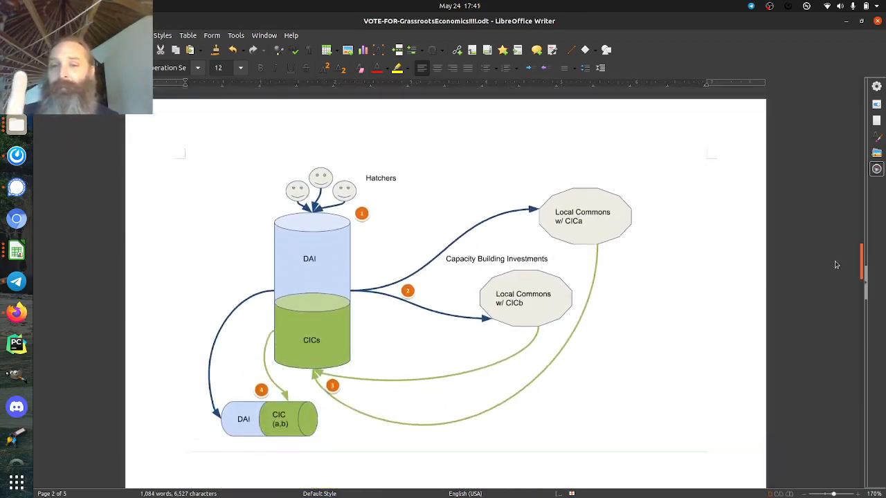
scroll(down, 3)
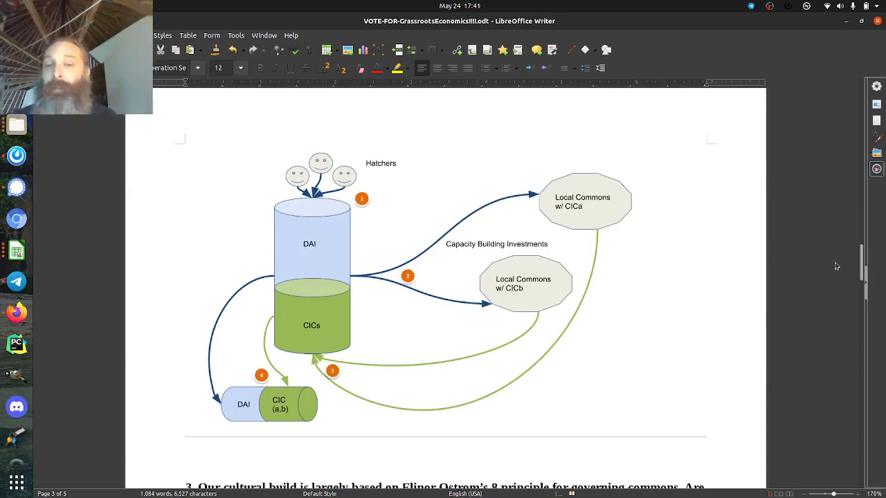
mouse_move(317, 234)
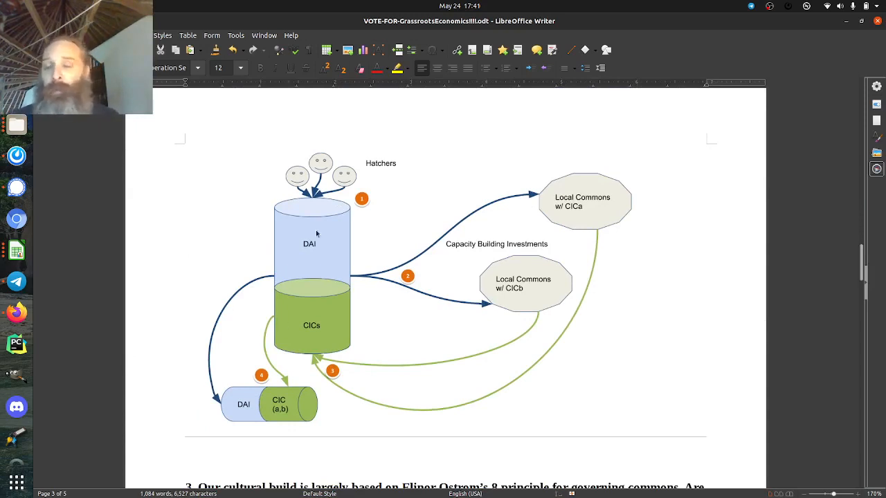
mouse_move(287, 265)
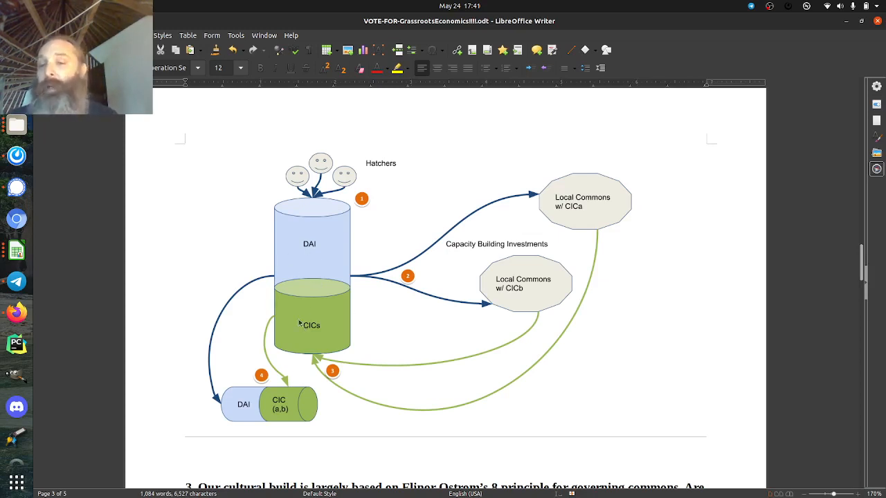
mouse_move(332, 338)
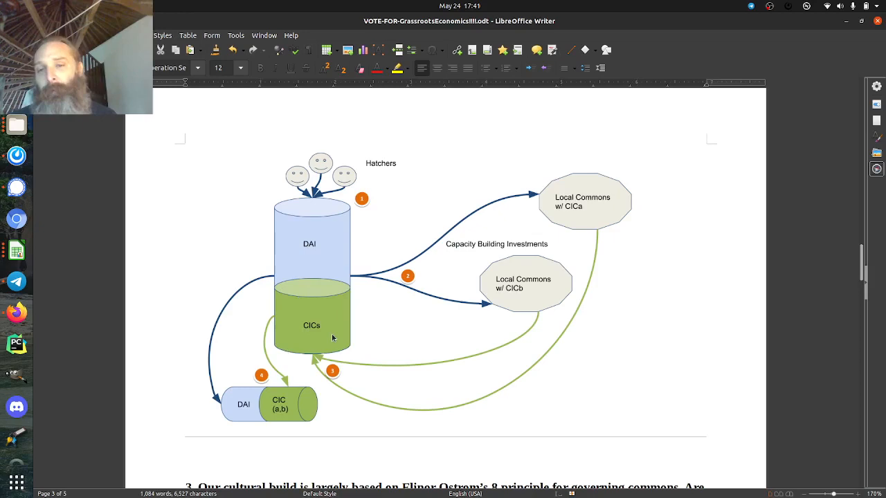
mouse_move(856, 260)
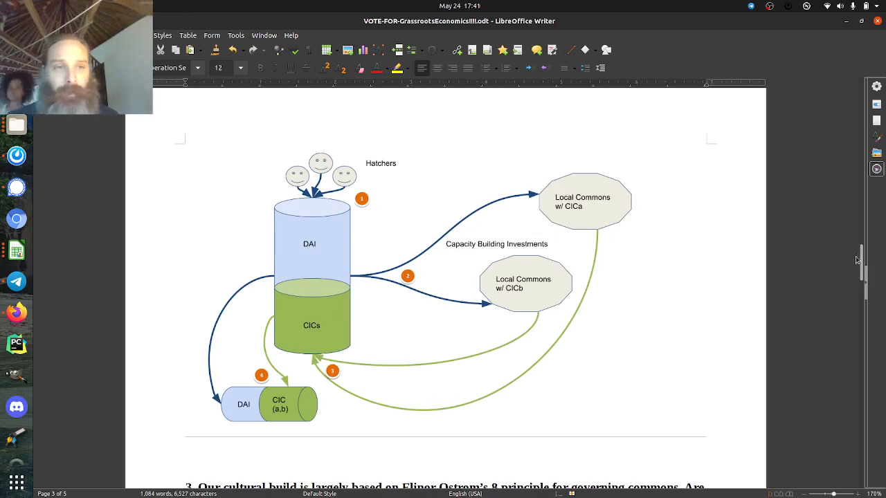
scroll(down, 3)
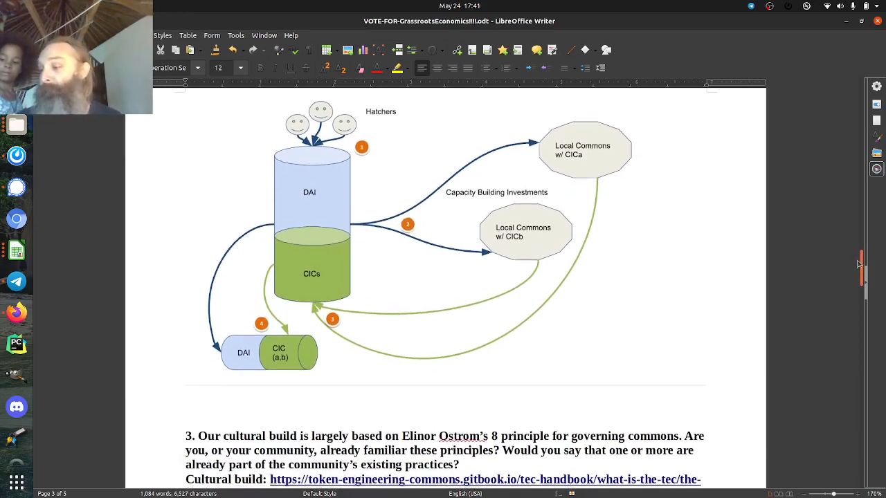
scroll(down, 3)
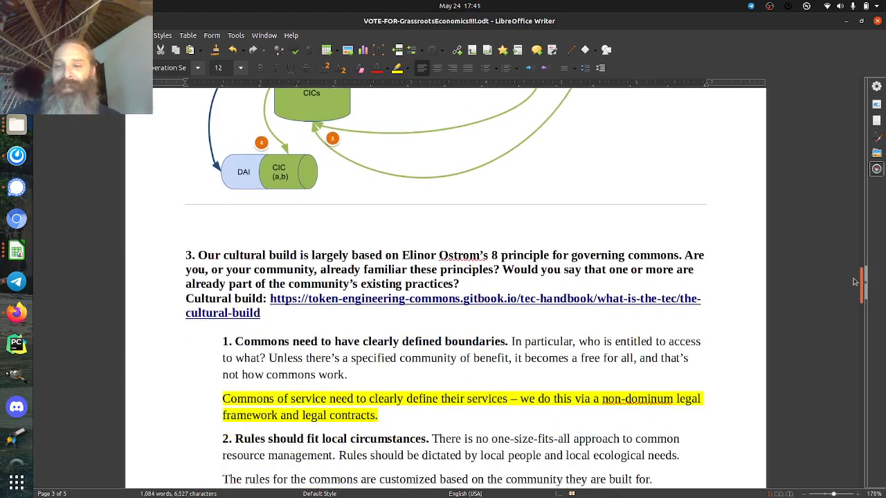
Highlight the 'rules for the commons are customized' sentence in yellow, then reach principles 4 and 5
scroll(down, 3)
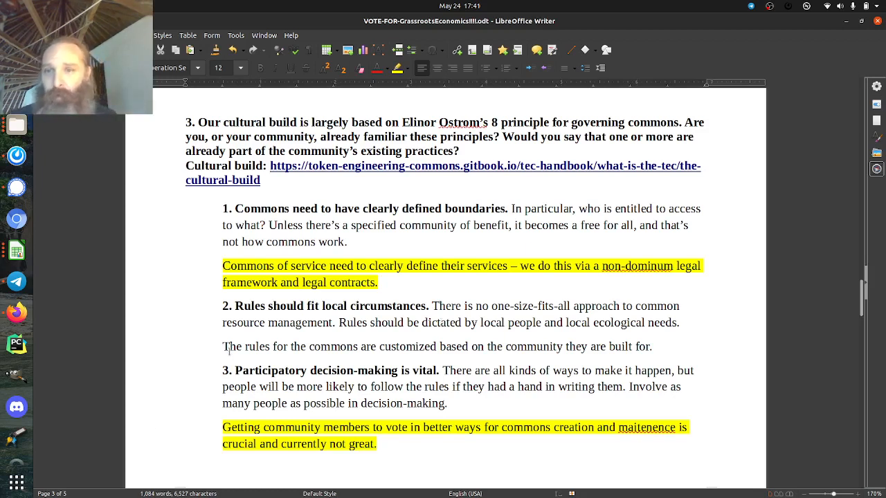
triple_click(436, 346)
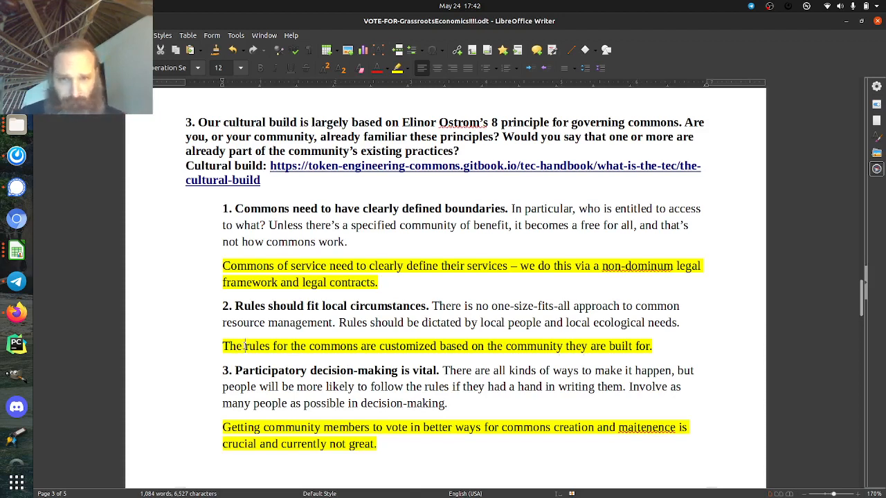
double_click(258, 346)
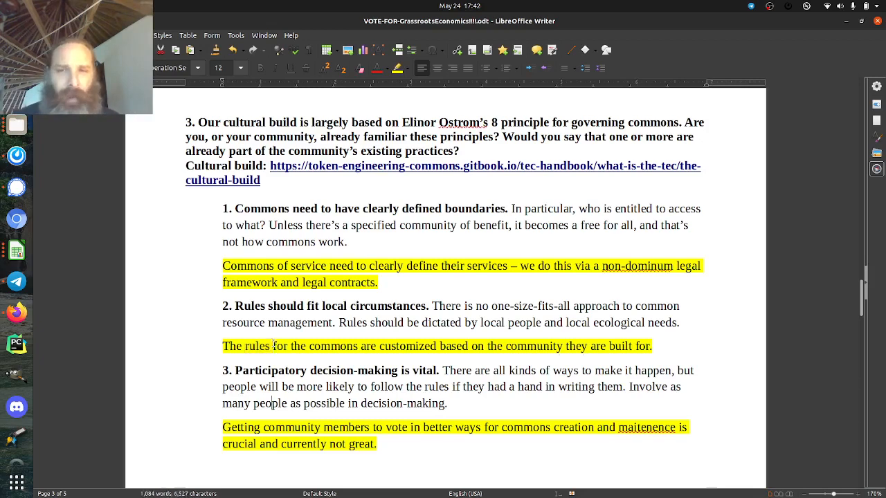
scroll(down, 3)
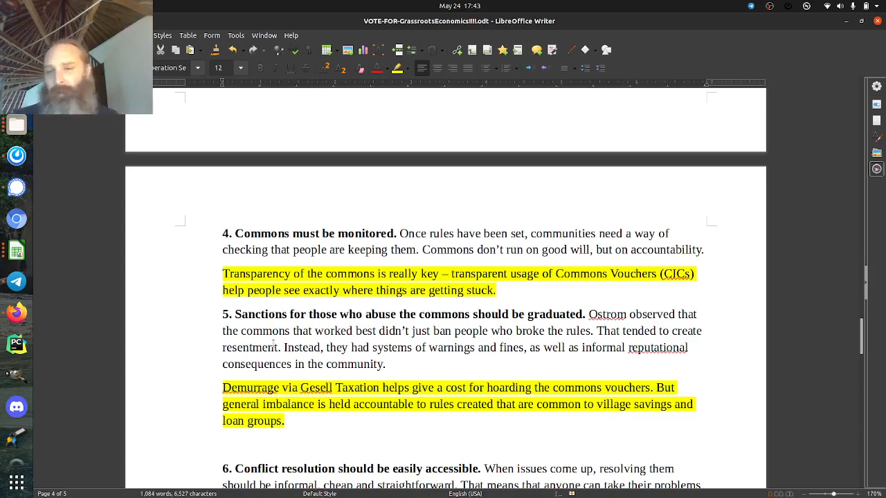
Scroll through principles 6 to 8 until question 4 on Gnosis Chain appears
scroll(down, 3)
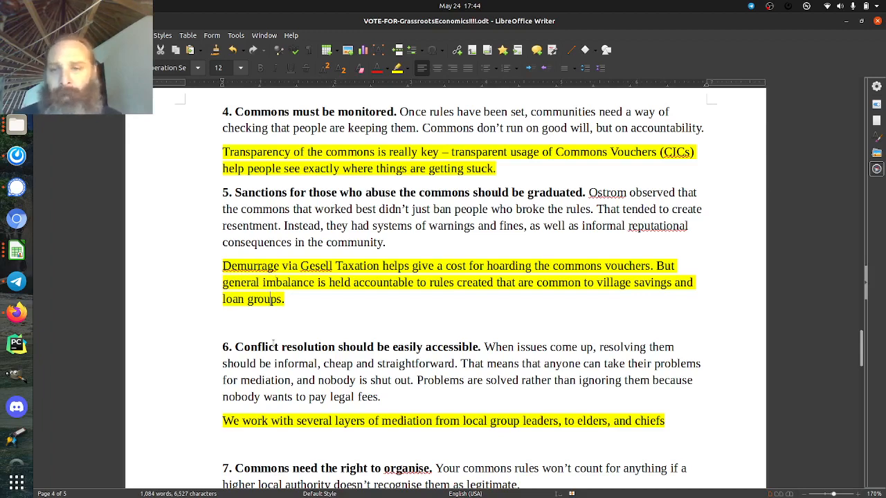
scroll(down, 3)
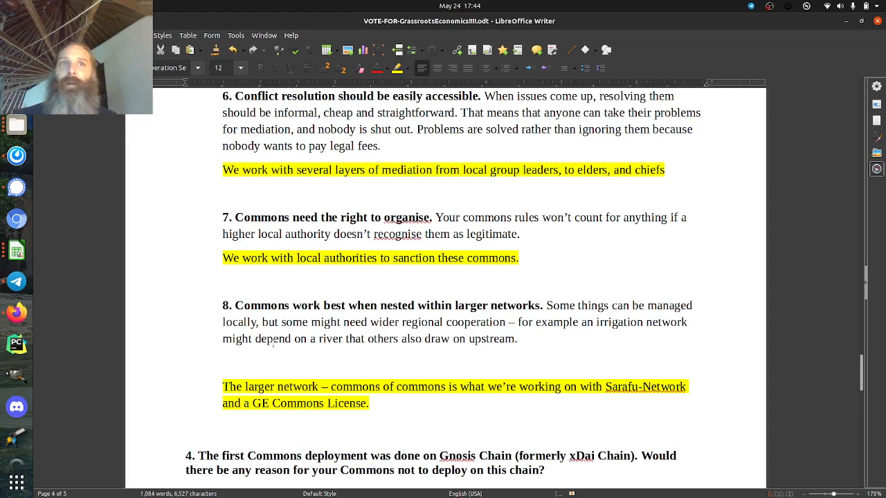
click(186, 281)
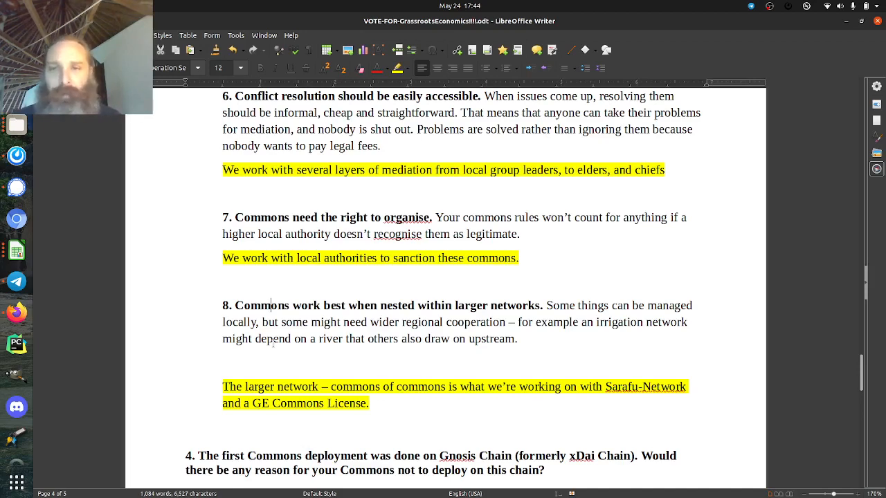
Scroll to question 4's highlighted POA-to-xDAI answer, the bridging note and question 5
scroll(down, 3)
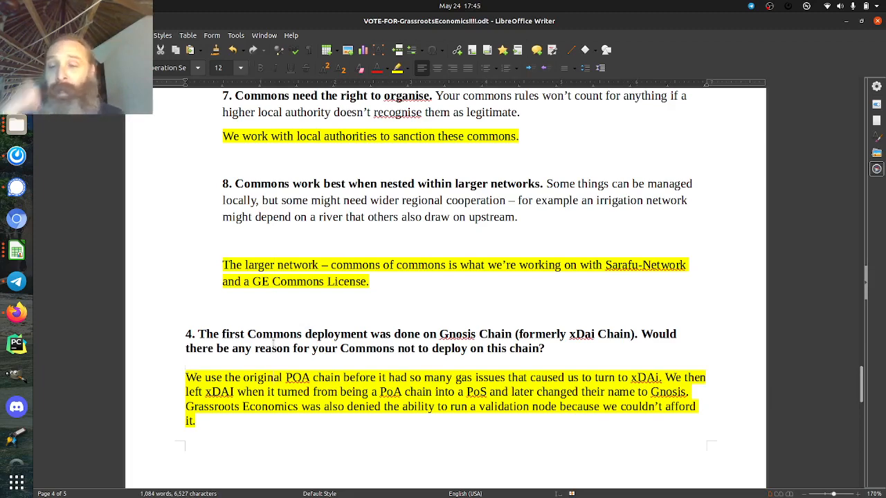
scroll(down, 3)
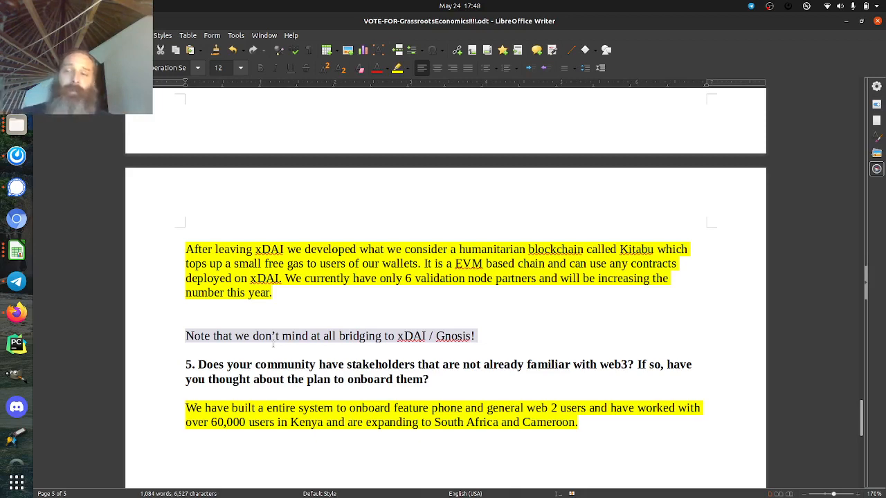
click(188, 451)
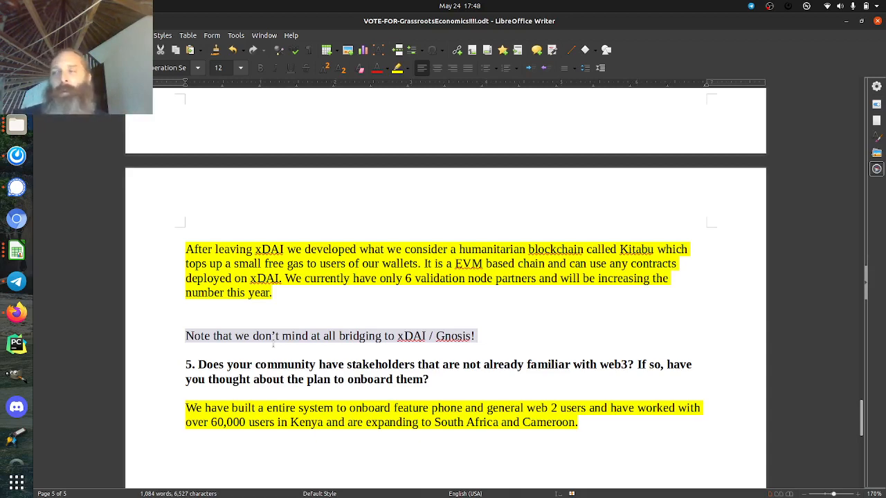
click(185, 449)
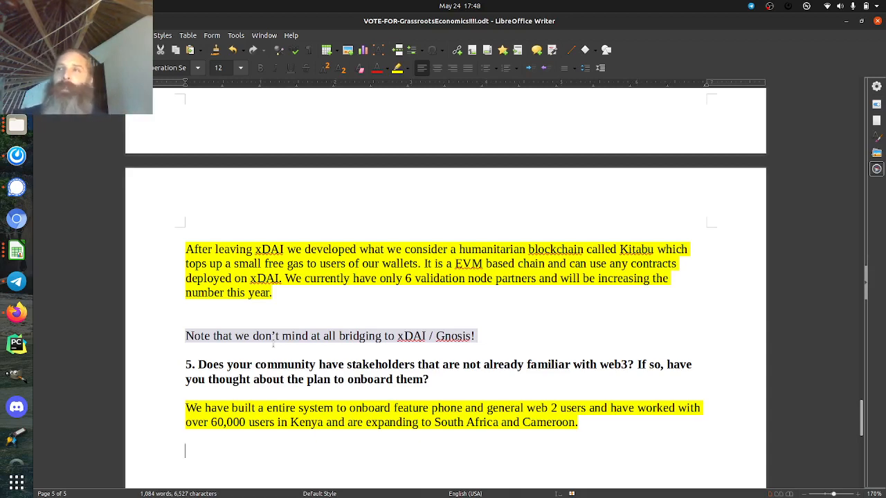